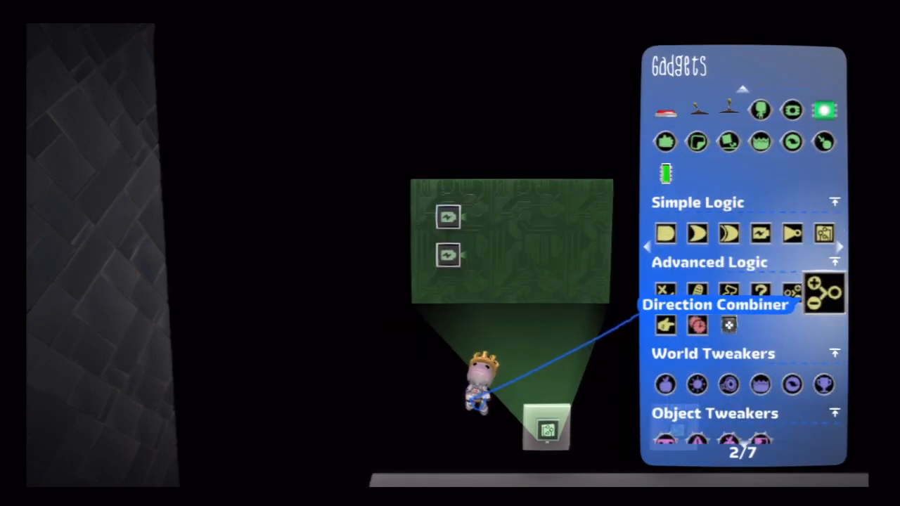
Step: Place a Direction Combiner from Advanced Logic on the microchip, wired to both battery inputs
left_click(822, 291)
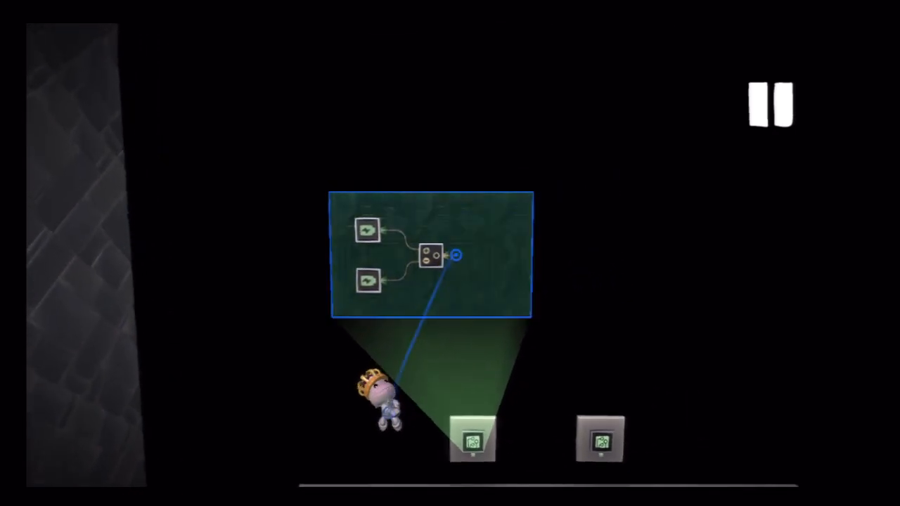
Step: Wire the Direction Combiner's output into the numeric display's Input port
left_click(453, 256)
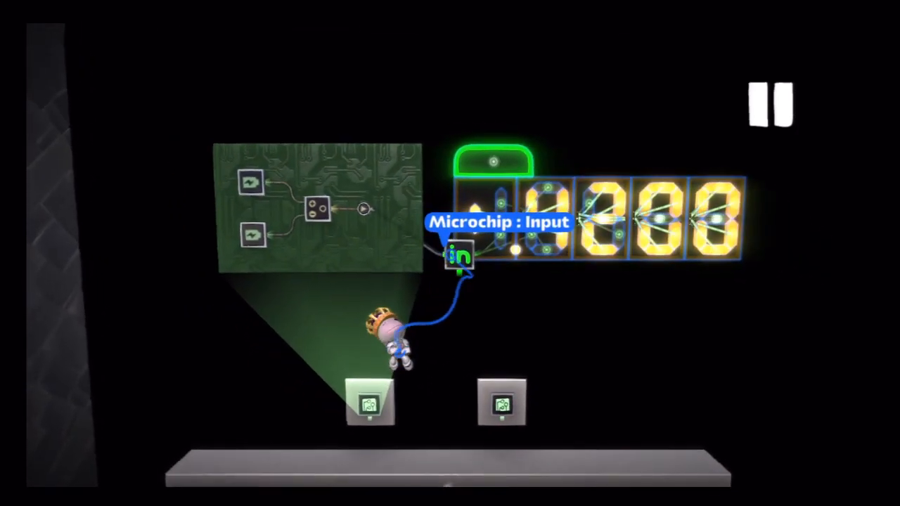
Step: Visit the pause options, then highlight the Sequencer gadget under Advanced Logic
left_click(769, 104)
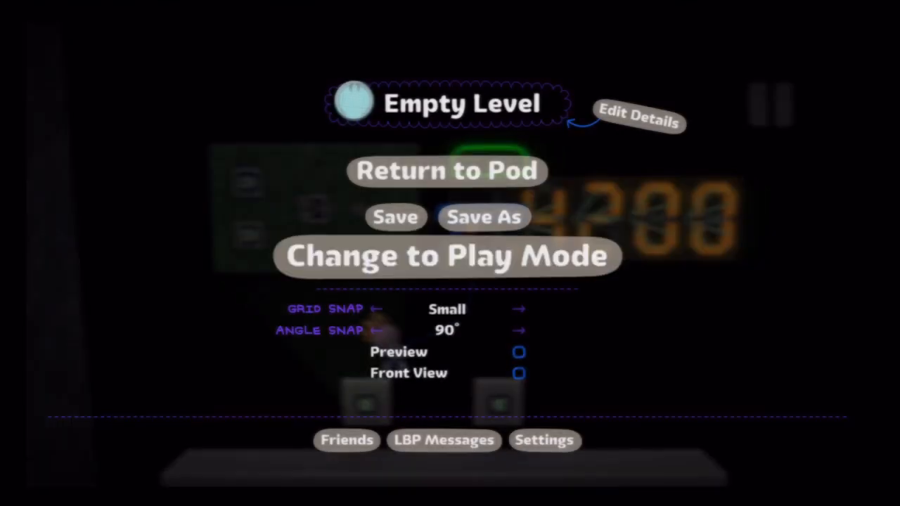
left_click(447, 255)
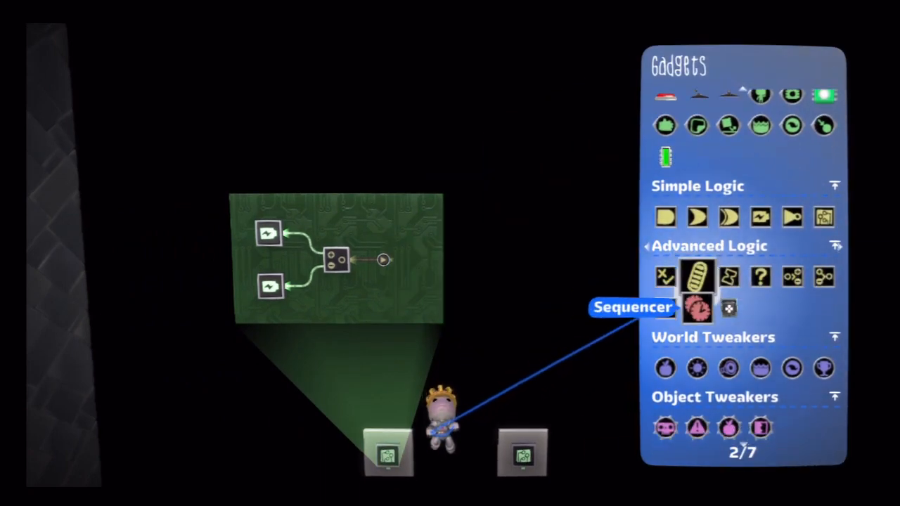
Step: Place the Sequencer, adjust its input response, and wire the battery into the first subtraction gate
left_click(697, 308)
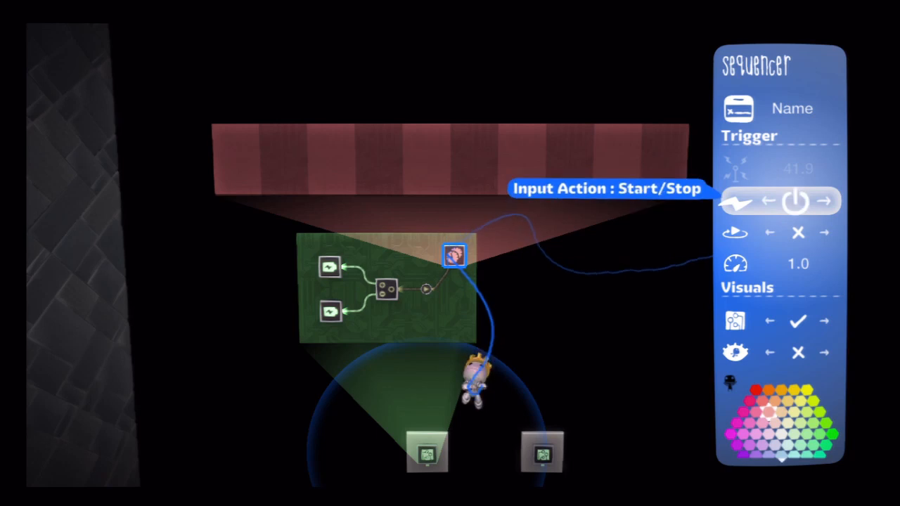
left_click(824, 201)
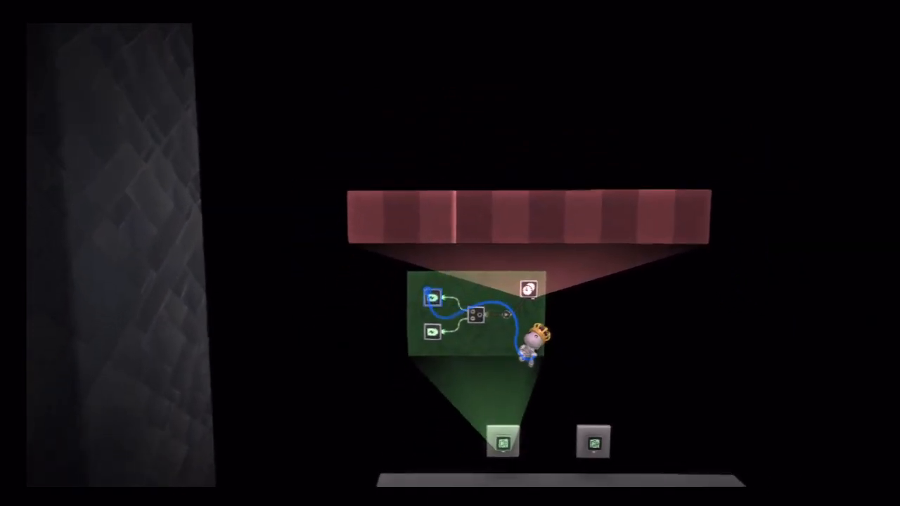
left_click(528, 289)
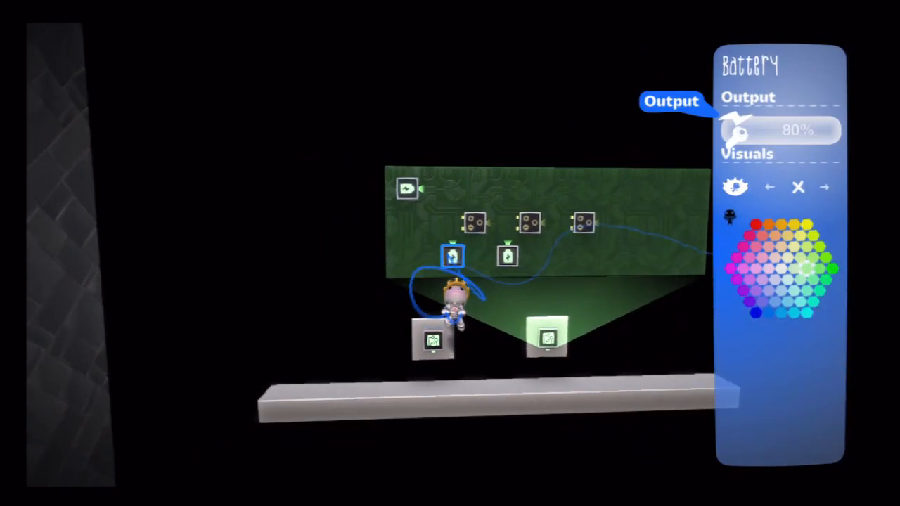
Step: Drag both batteries' Output sliders to 80%
left_click(799, 187)
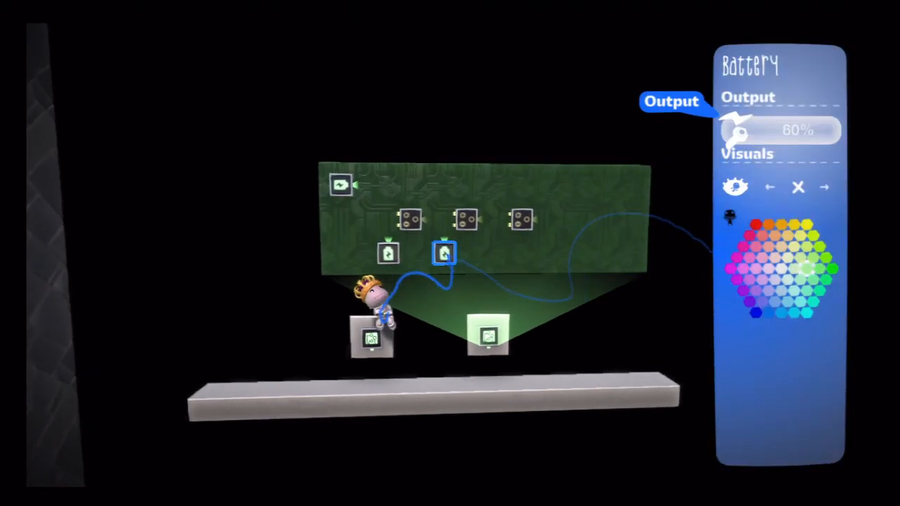
left_click(796, 188)
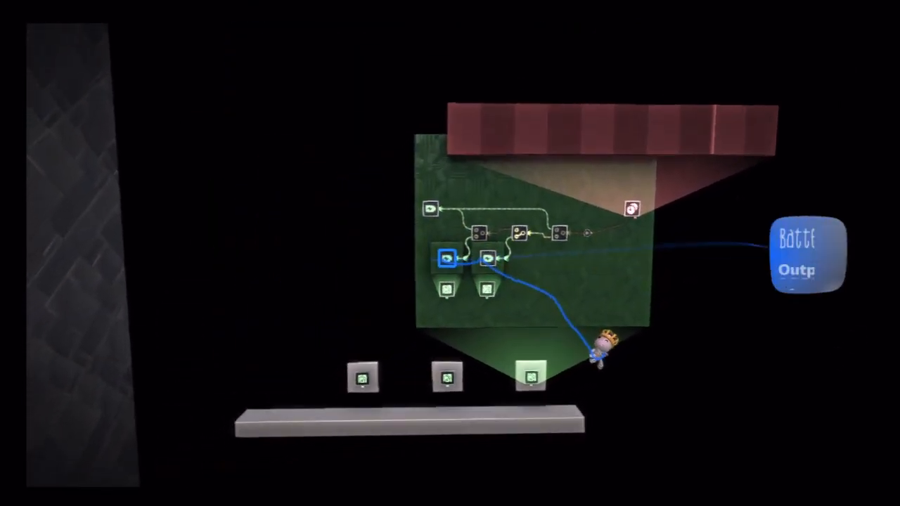
Step: Add a Timer from Advanced Logic to the board with a 4.0s target time
left_click(807, 265)
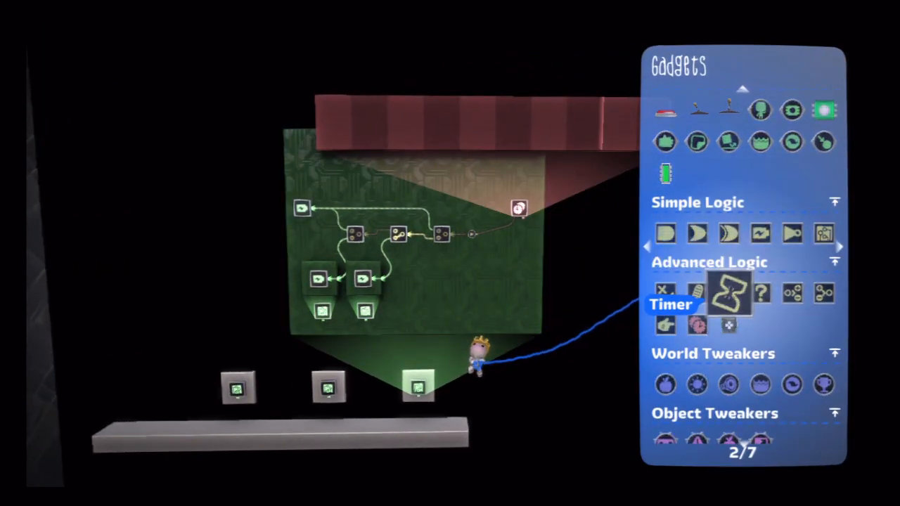
left_click(728, 302)
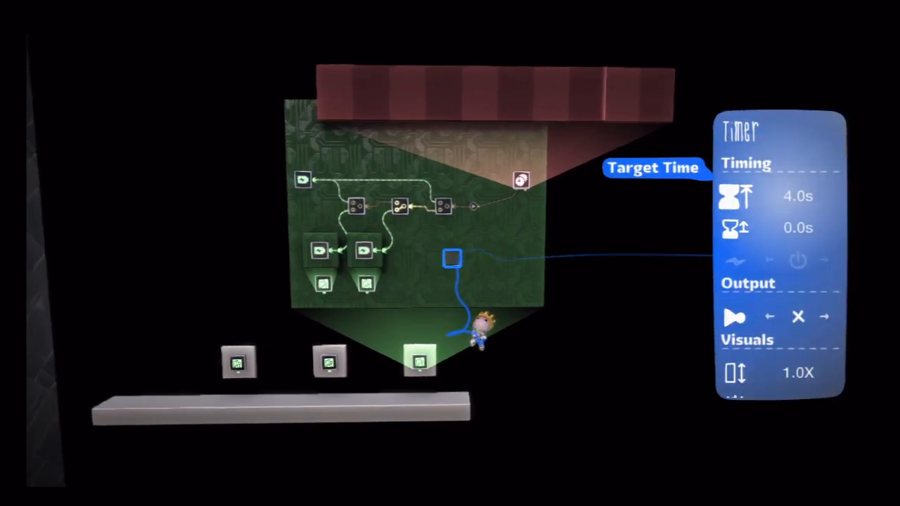